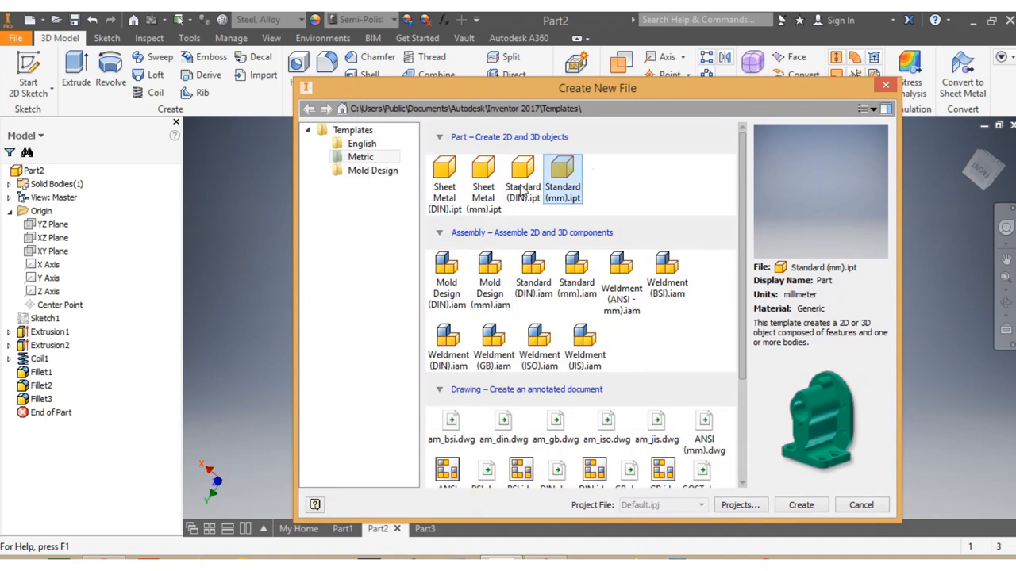
- Create a new part from the metric Standard (mm).ipt template
click(800, 505)
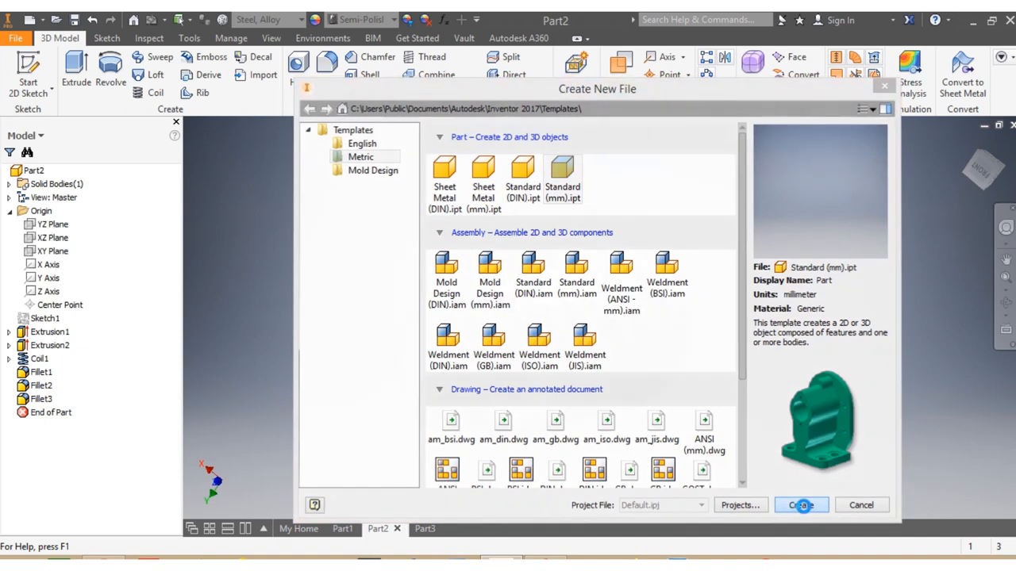
click(800, 505)
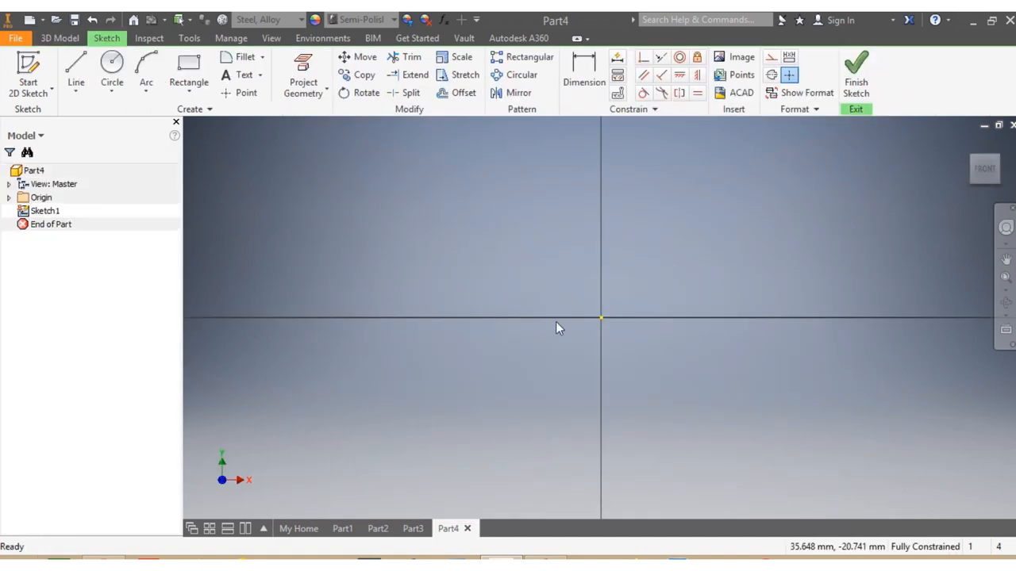
- Draw two concentric circles at the origin dimensioned 100 mm and 40 mm diameter
click(109, 64)
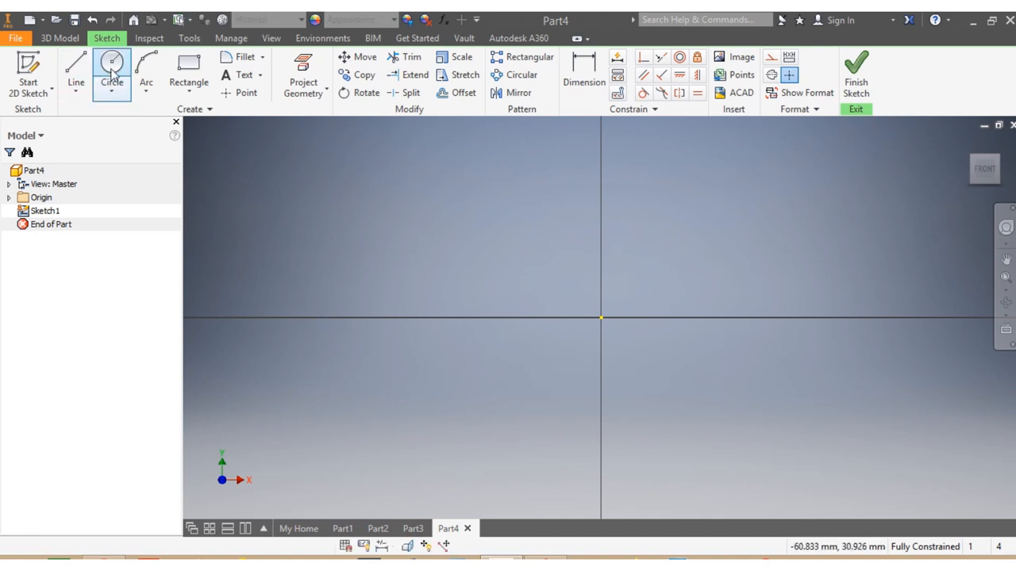
click(108, 67)
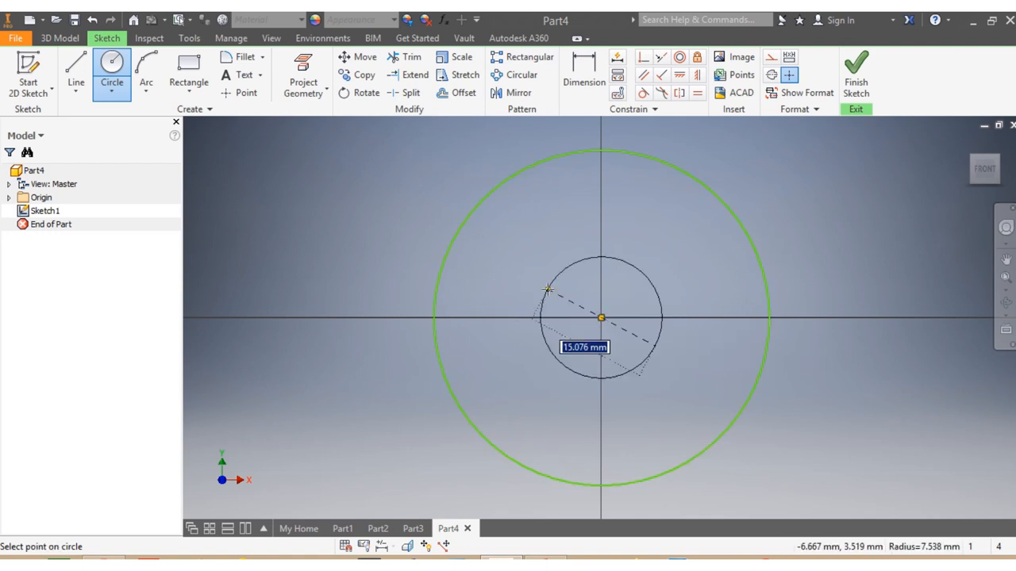
click(584, 67)
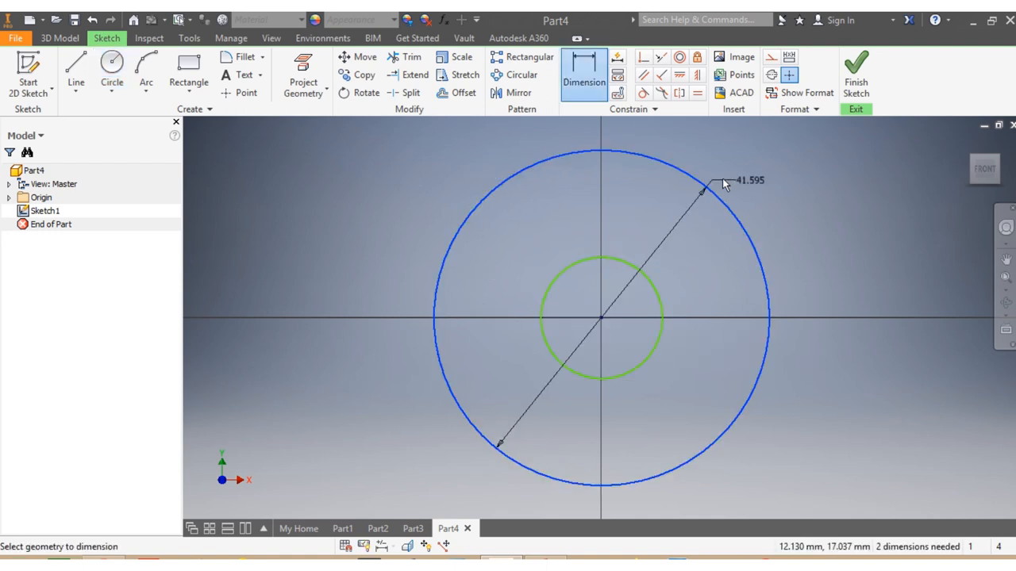
click(727, 183)
text(100)
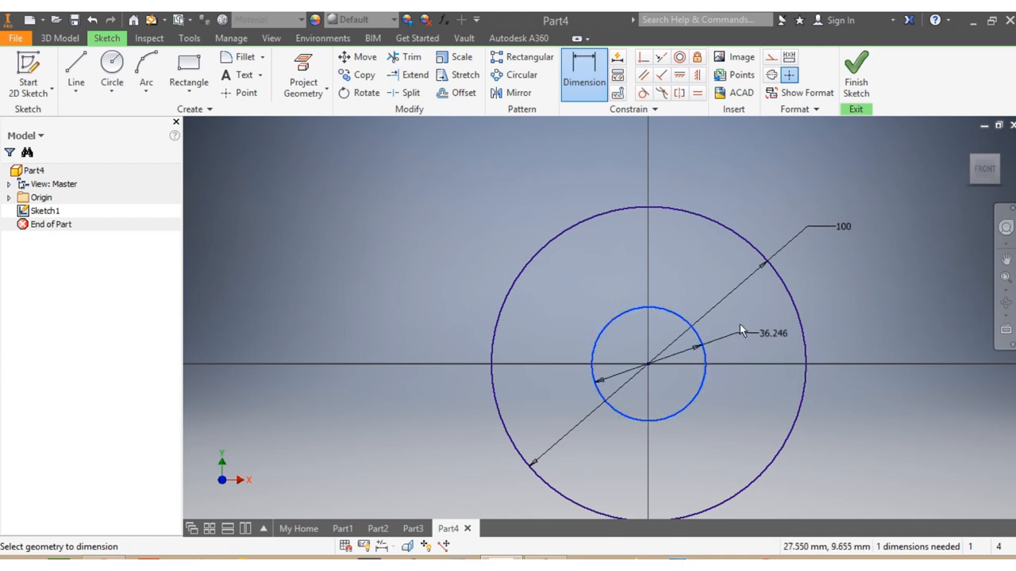
click(770, 333)
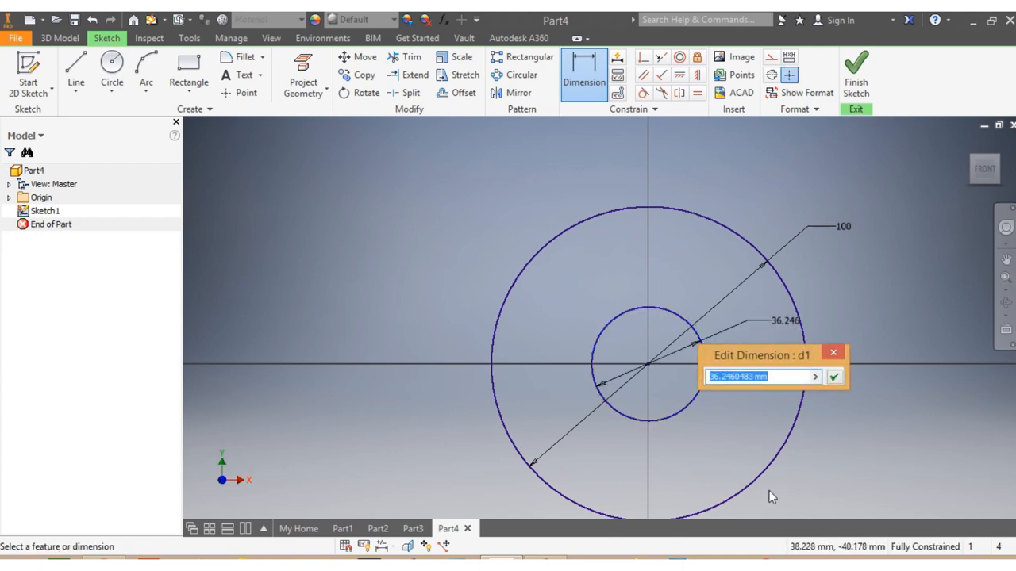
text(40)
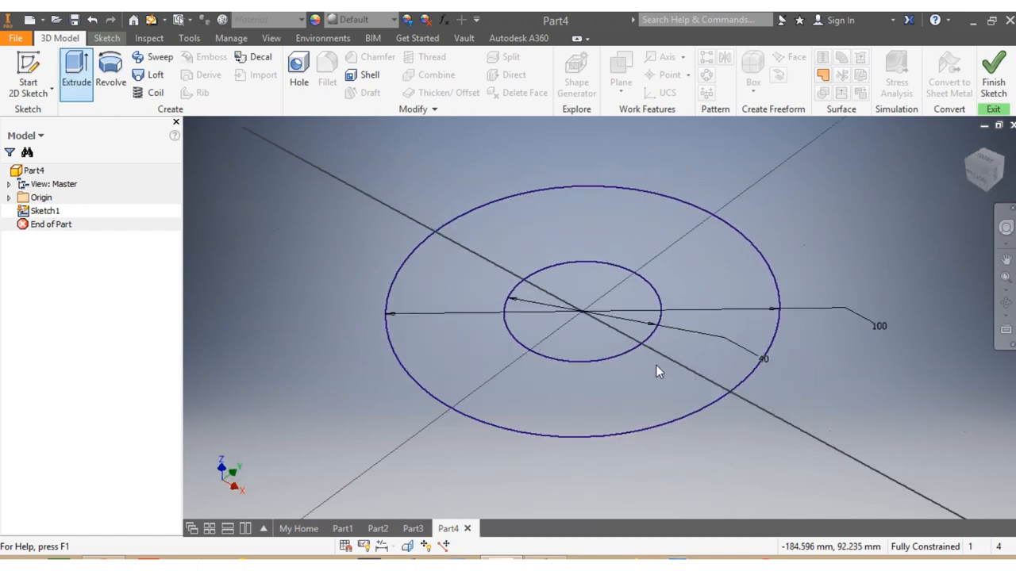
- Extrude the inner 40 mm circle symmetrically 1500 mm into a solid shaft
click(73, 72)
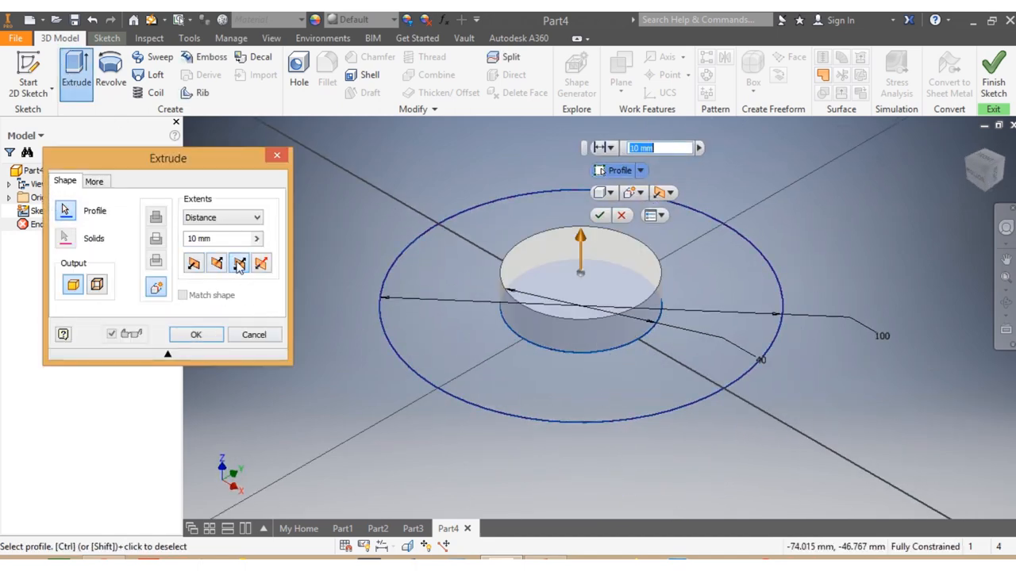
click(238, 263)
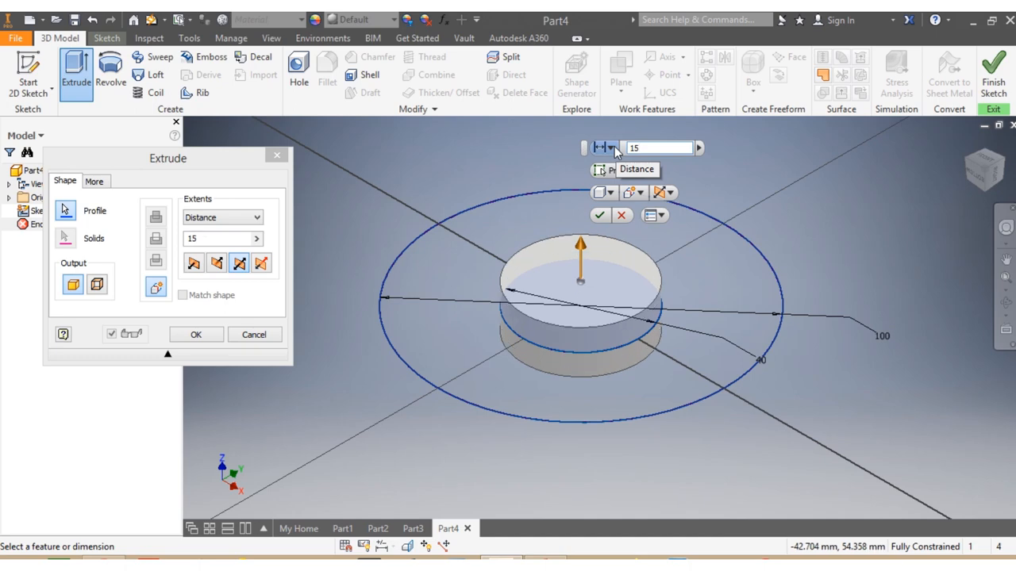
text(1500)
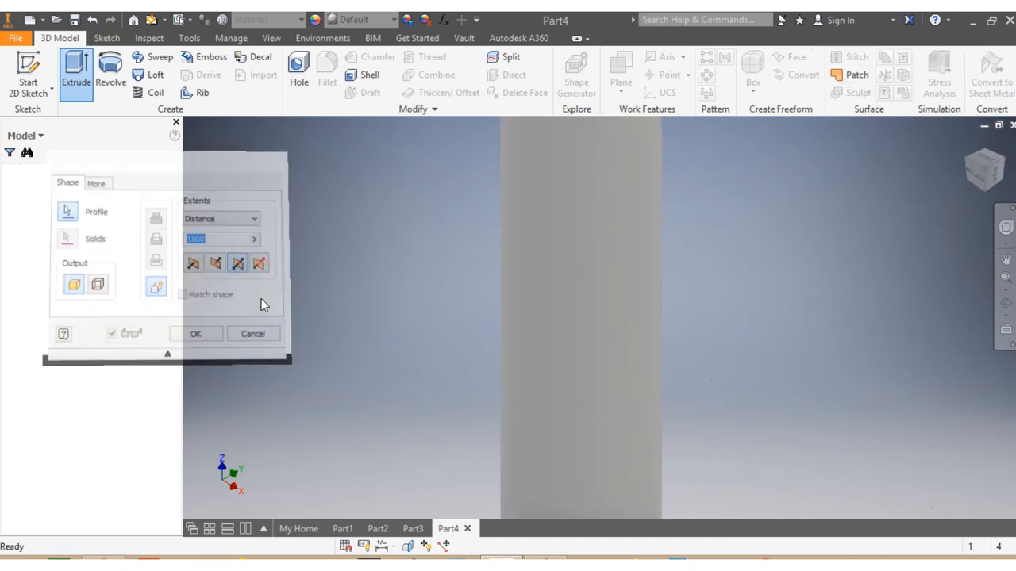
click(195, 334)
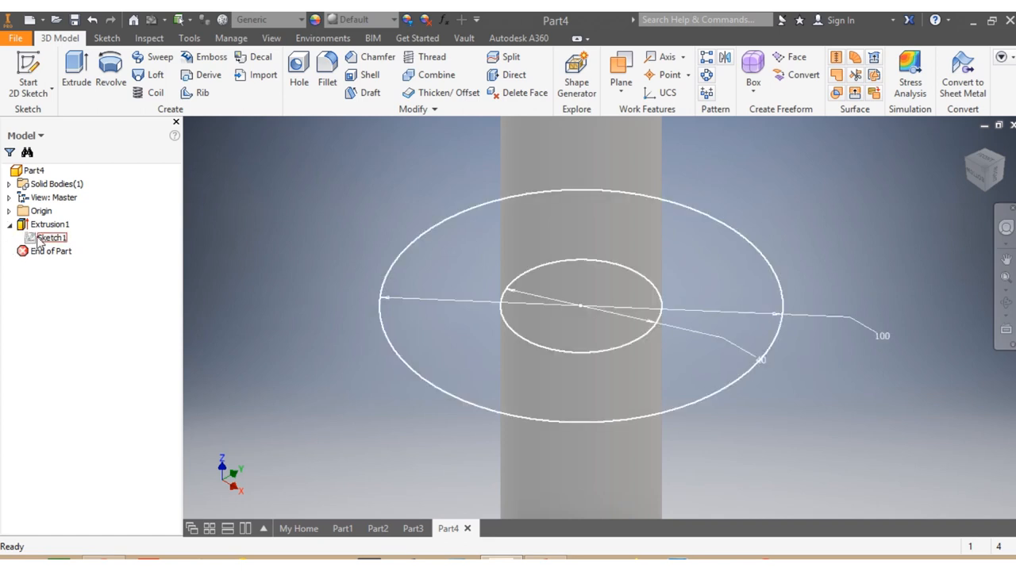
- Share Sketch1 and extrude the outer ring symmetrically 1200 mm as the thick section
right_click(51, 238)
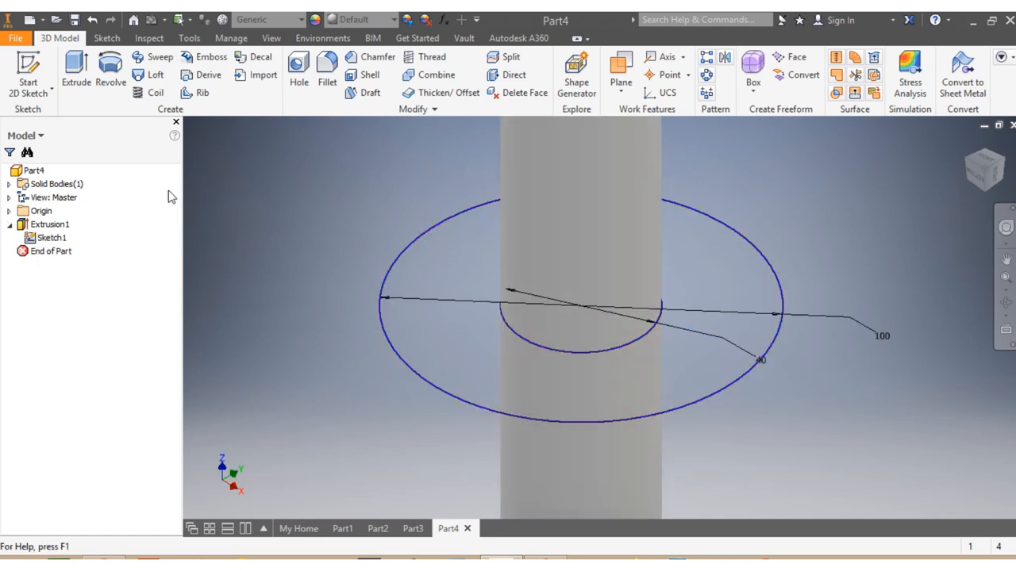
click(75, 70)
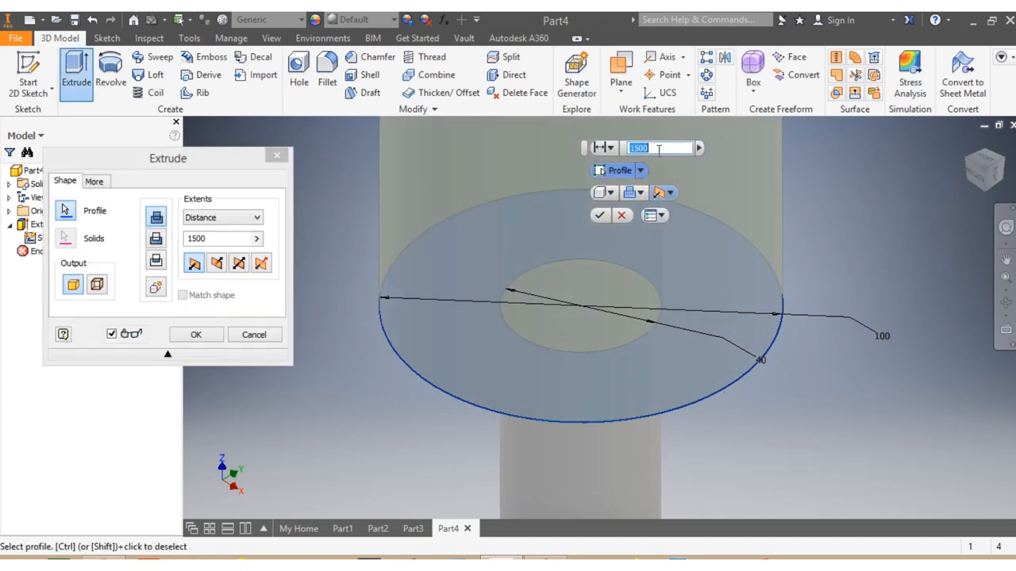
text(1)
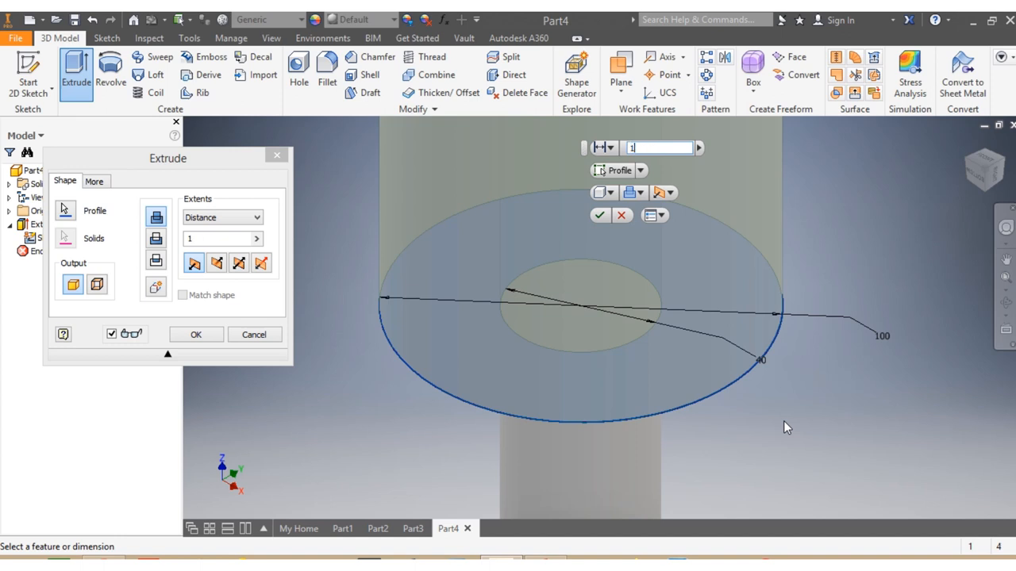
text(1200)
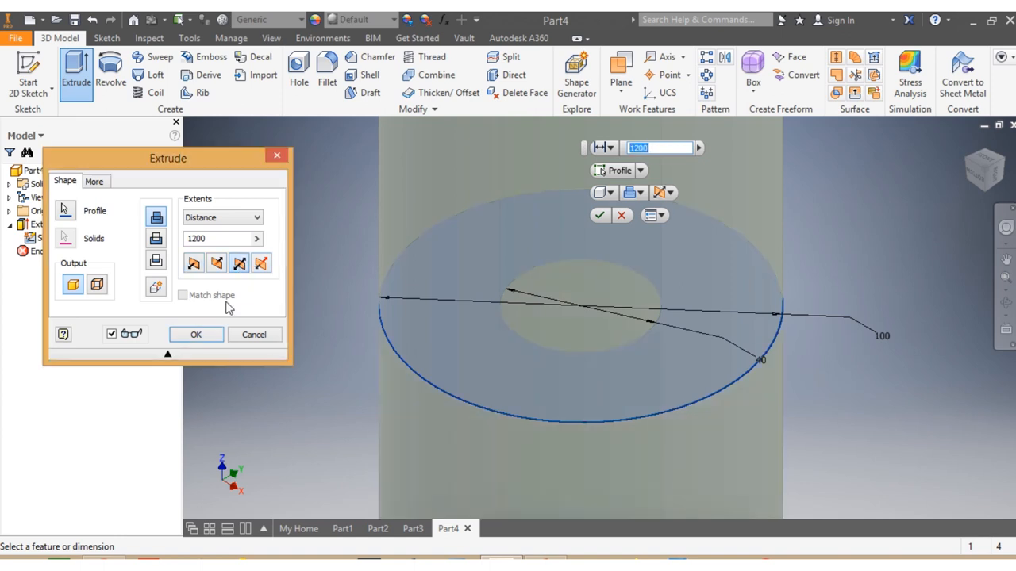
click(197, 333)
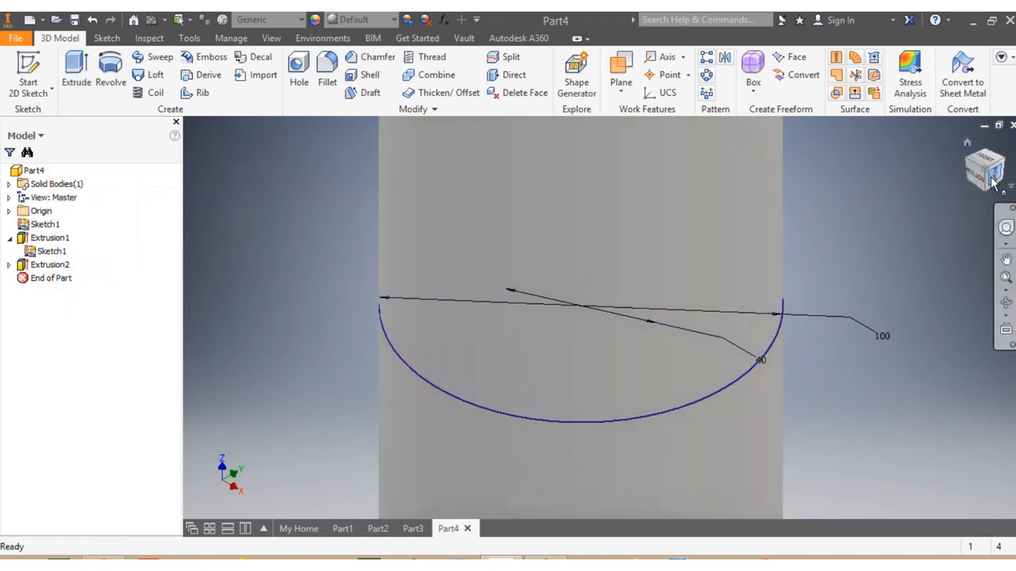
- View the shaft side-on and begin Sketch2 on the XZ origin plane
click(987, 166)
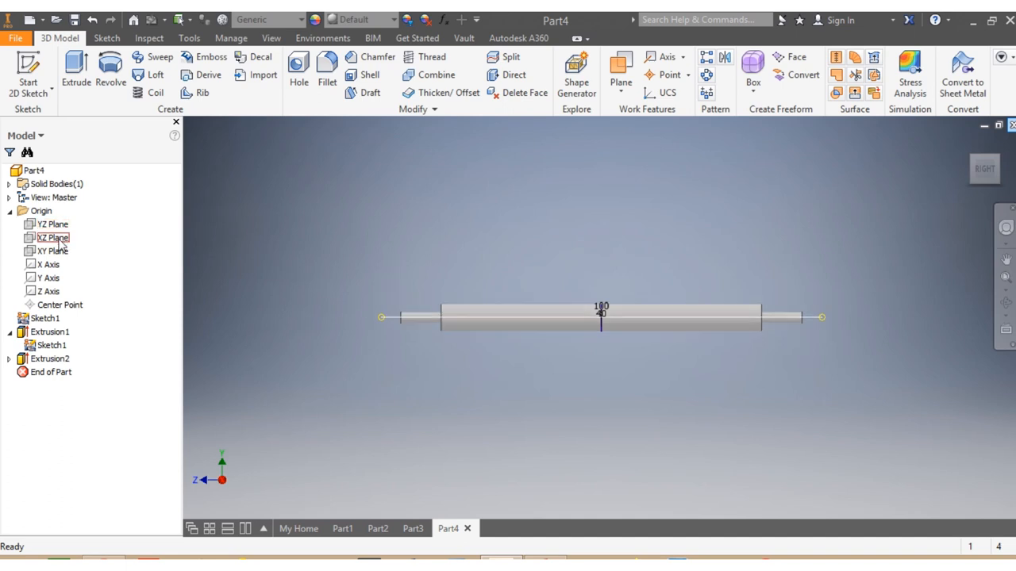
click(50, 224)
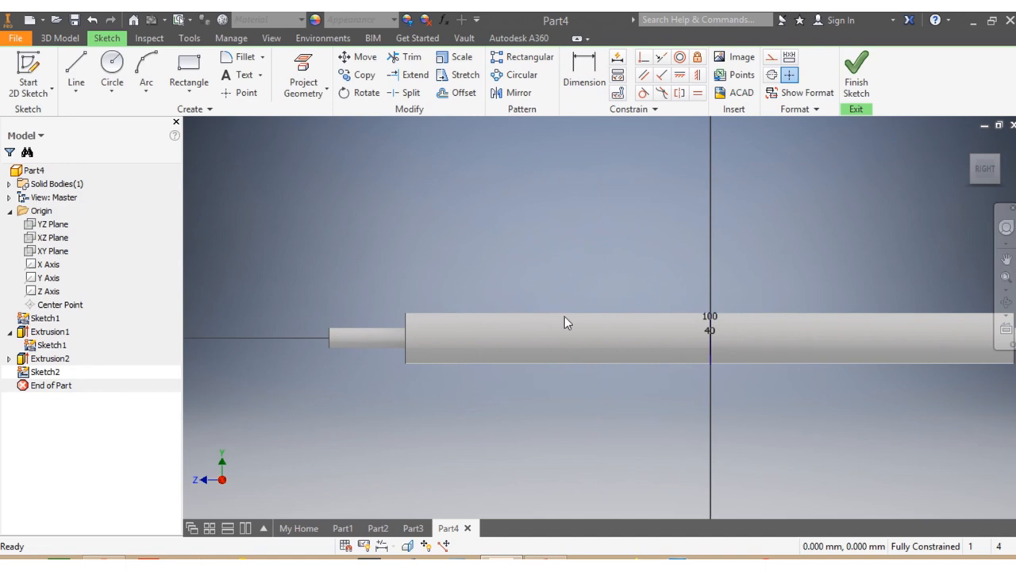
- Draw an upright rectangle on the shaft shoulder, 20 mm wide by 180 mm tall
click(189, 67)
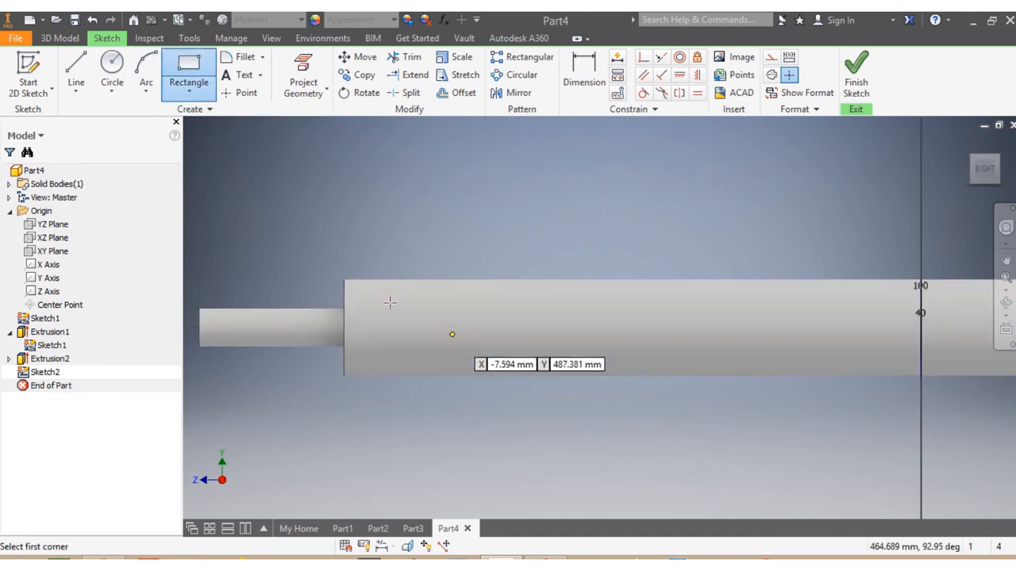
click(343, 286)
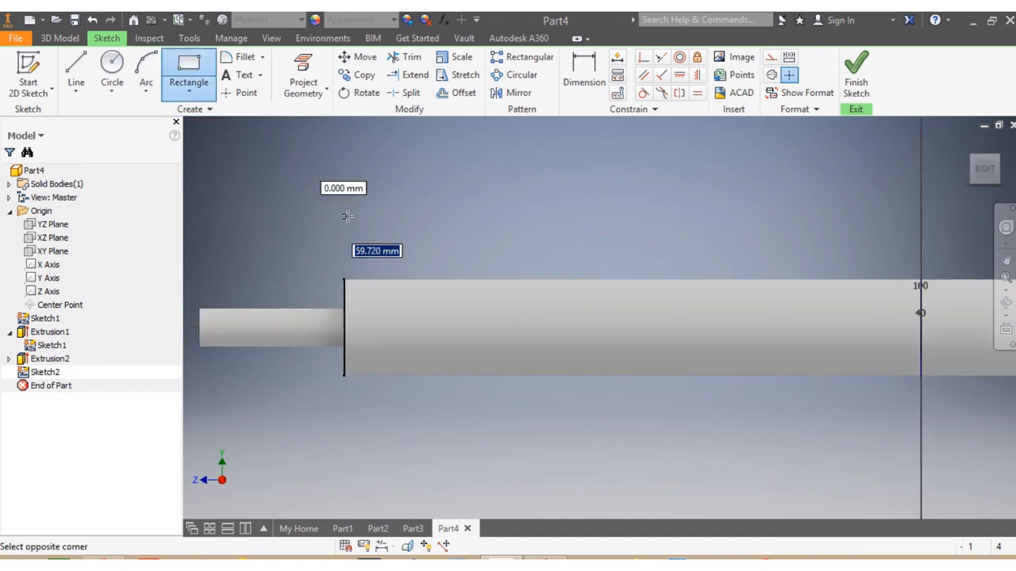
mouse_move(361, 150)
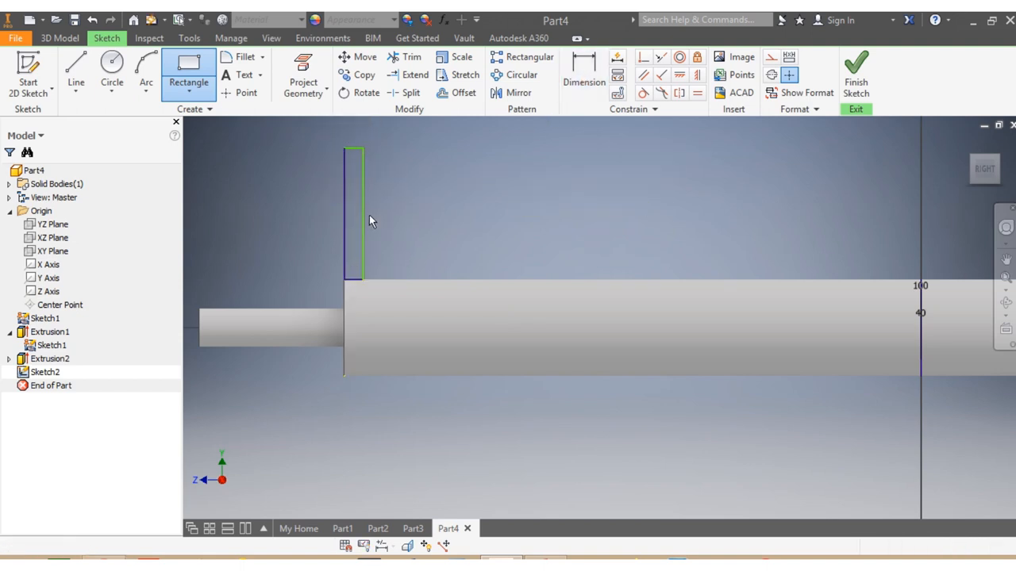
click(584, 64)
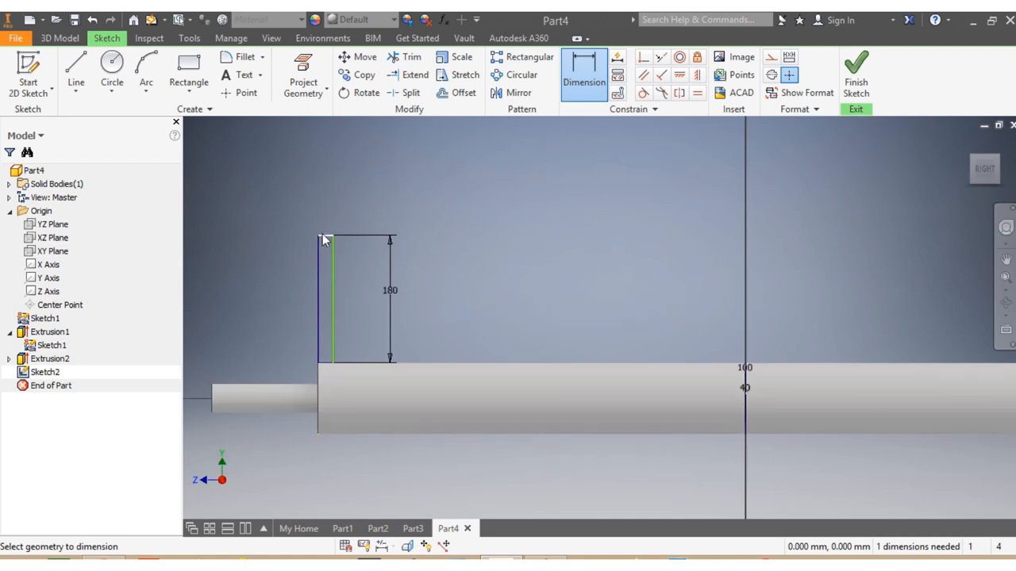
click(326, 239)
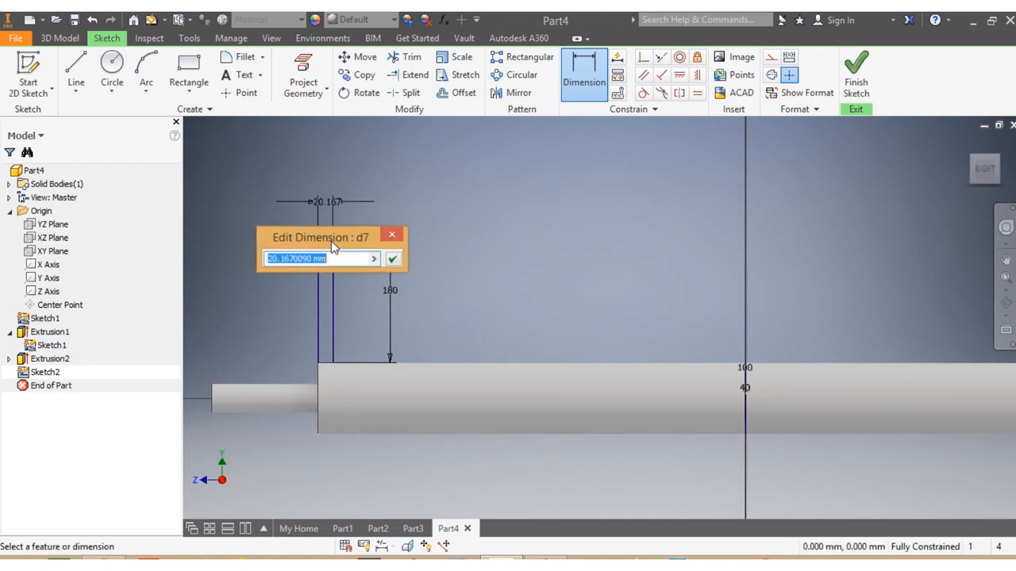
text(20)
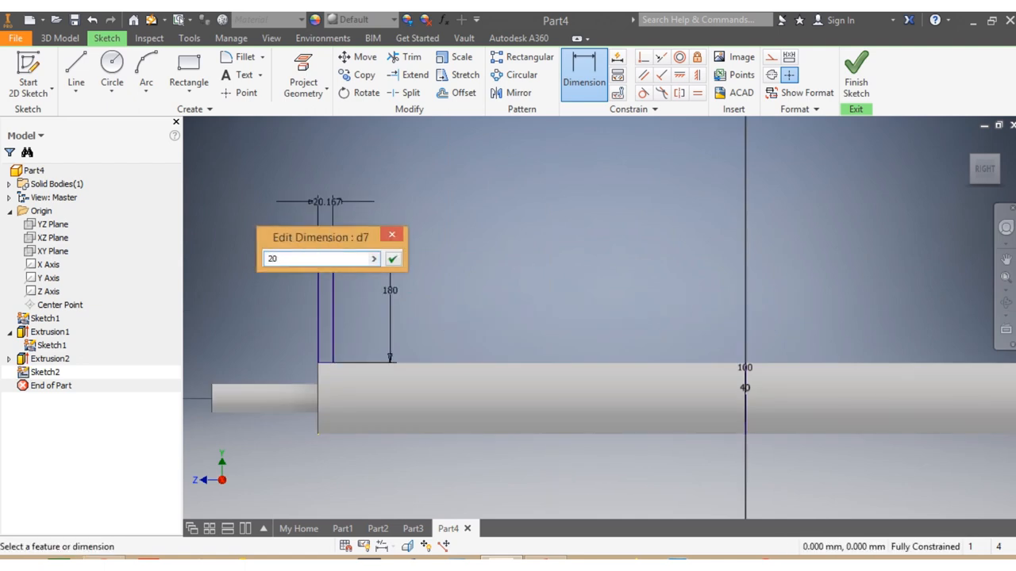
click(394, 257)
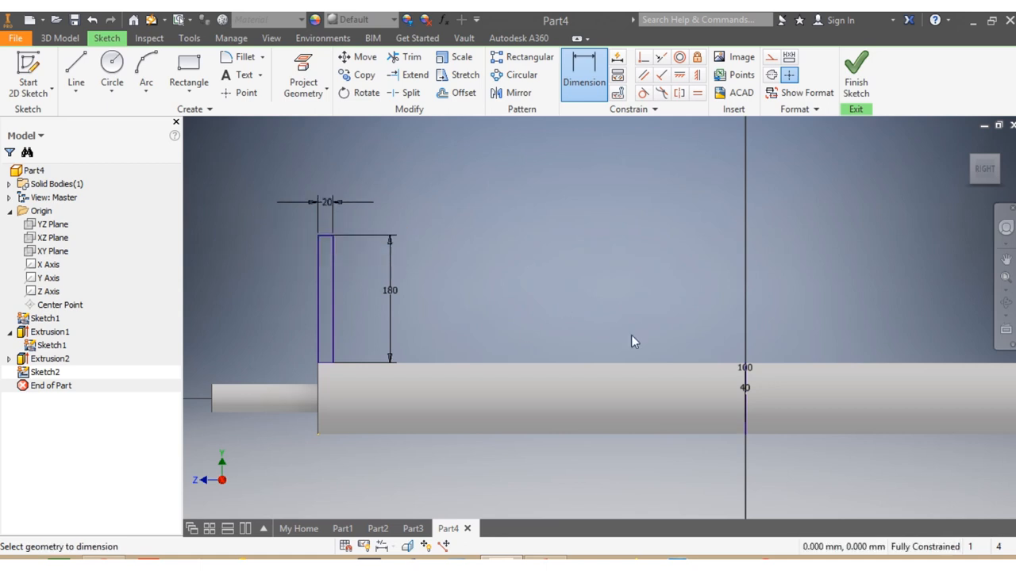
click(62, 38)
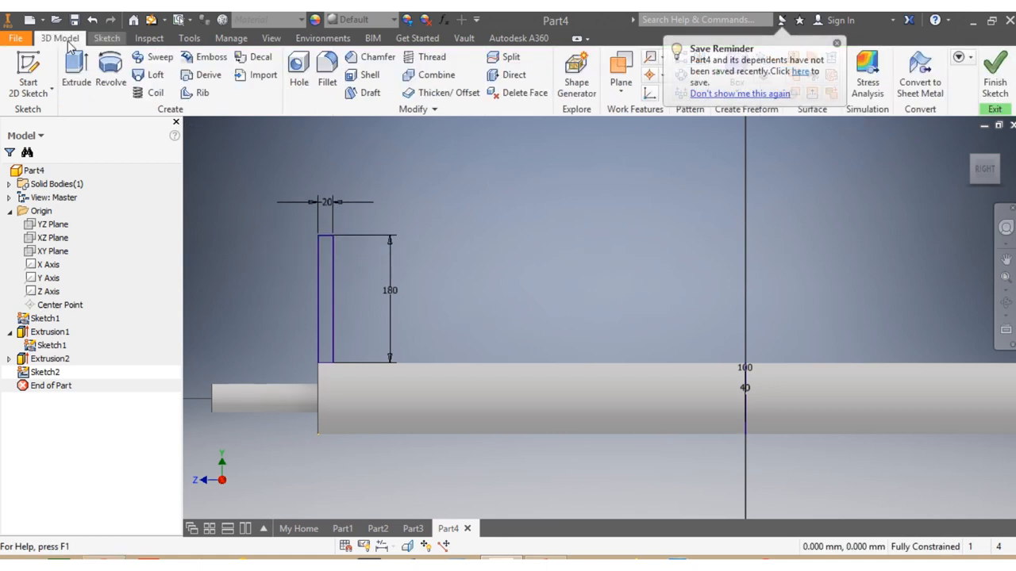
- Configure the Coil feature with pitch 235 and 5 revolutions
click(159, 92)
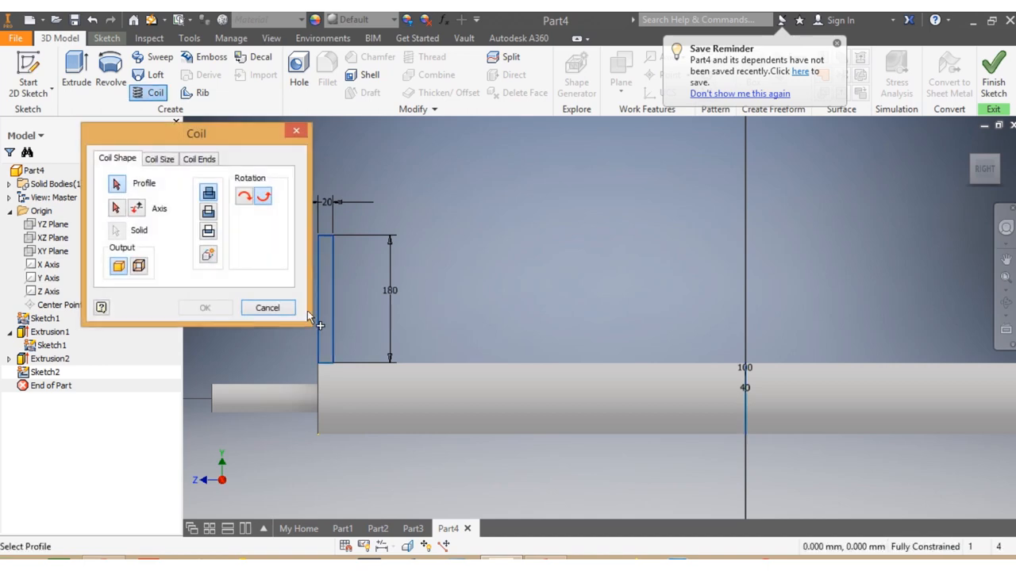
click(158, 159)
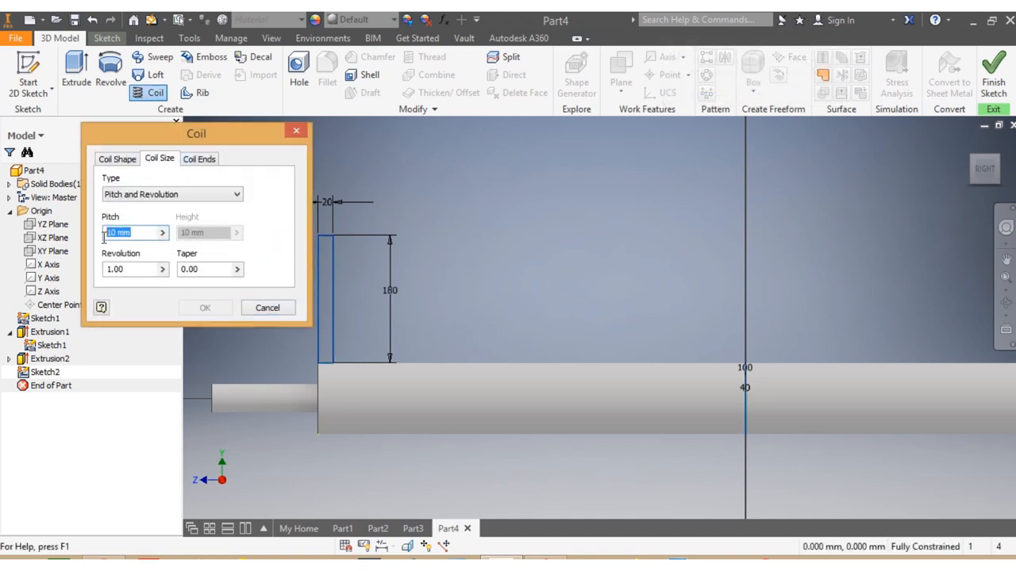
mouse_move(130, 270)
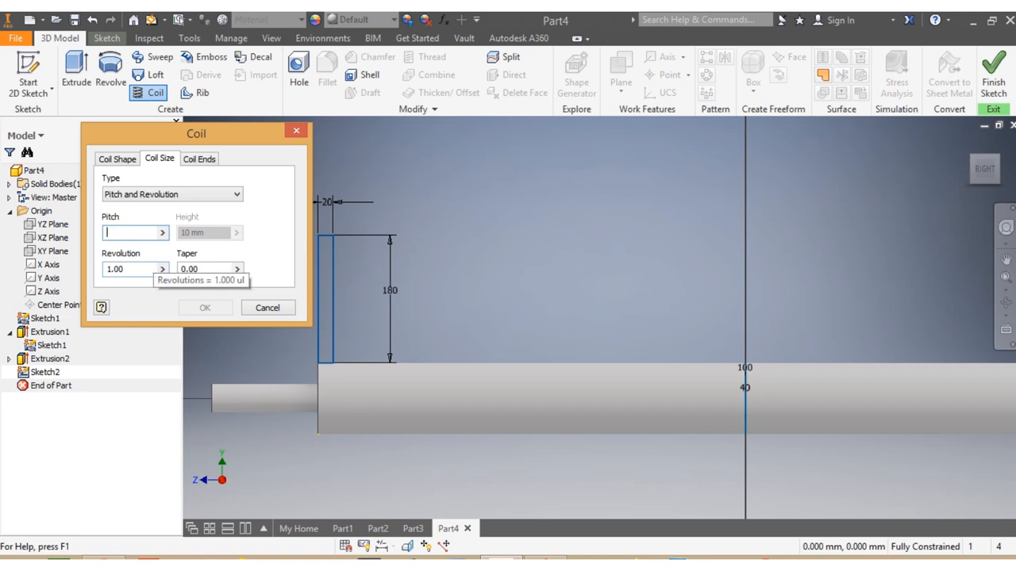
text(24)
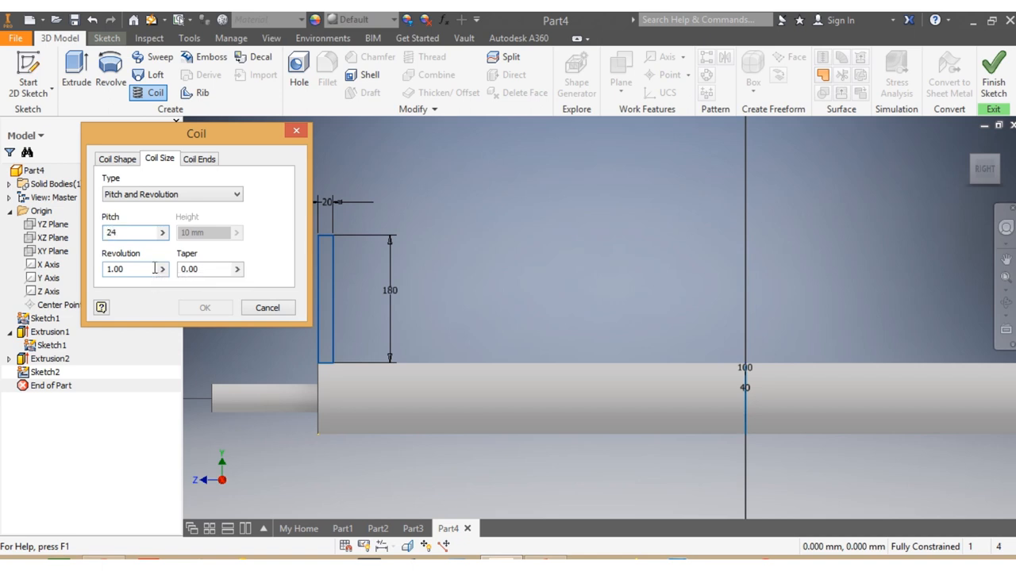
text(235)
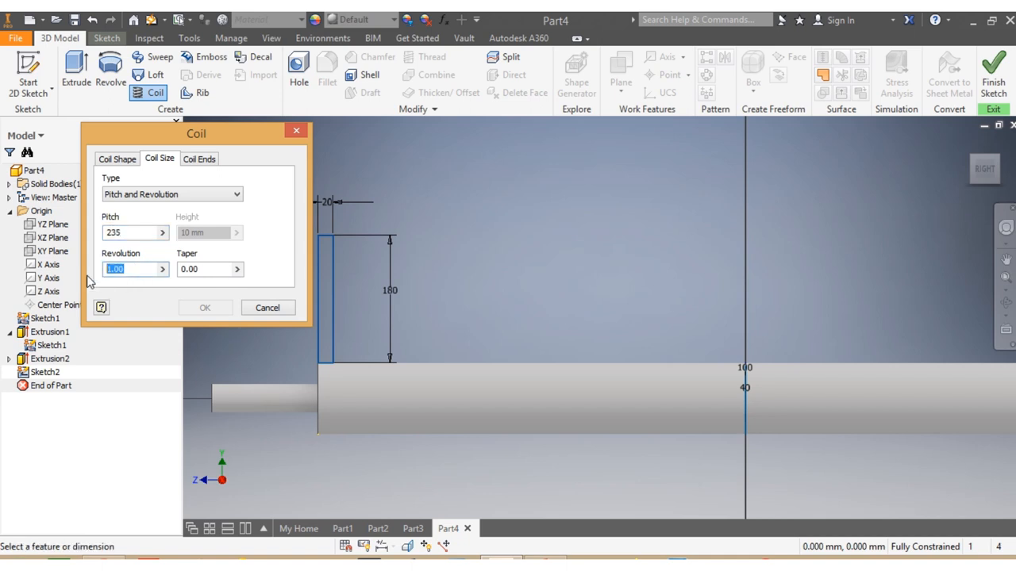
text(5)
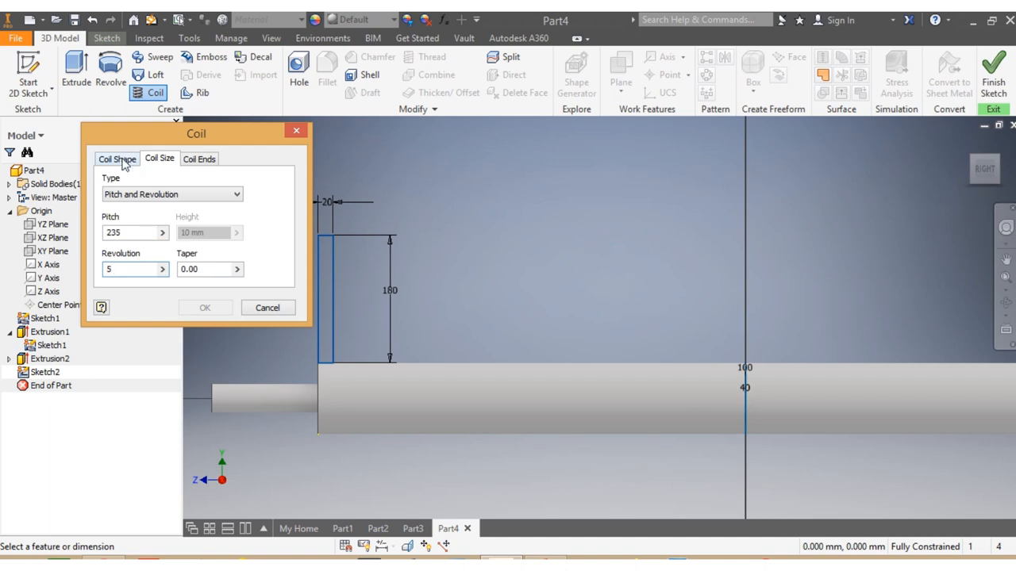
click(118, 159)
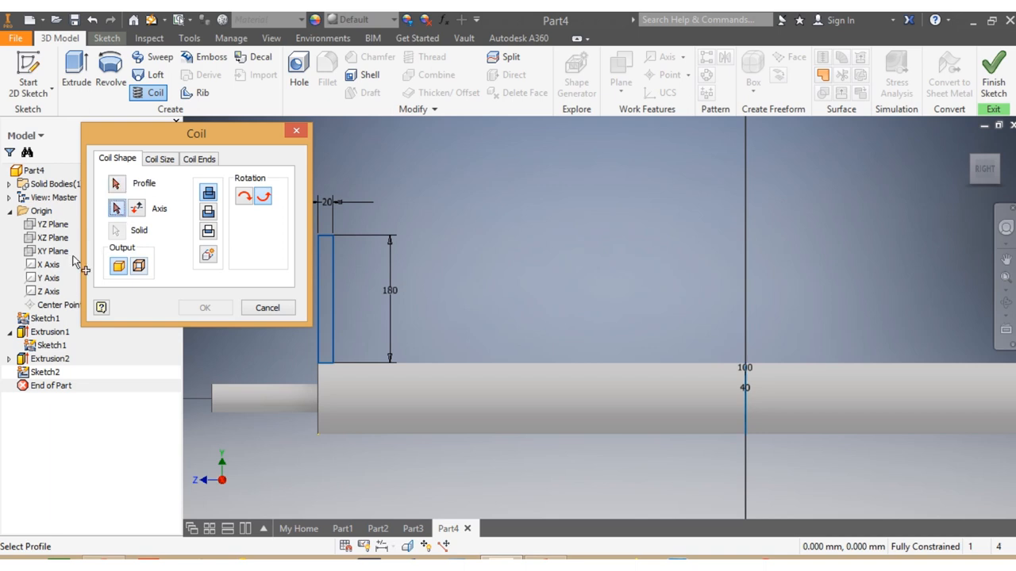
- Coil the rectangle profile about the X Axis to form the five-turn helical flight
click(50, 278)
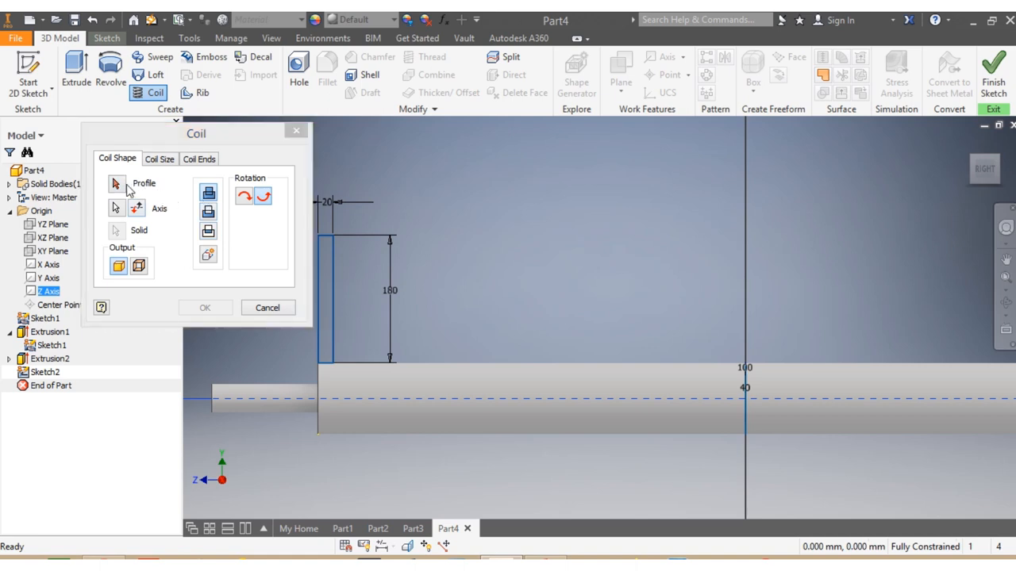
click(114, 184)
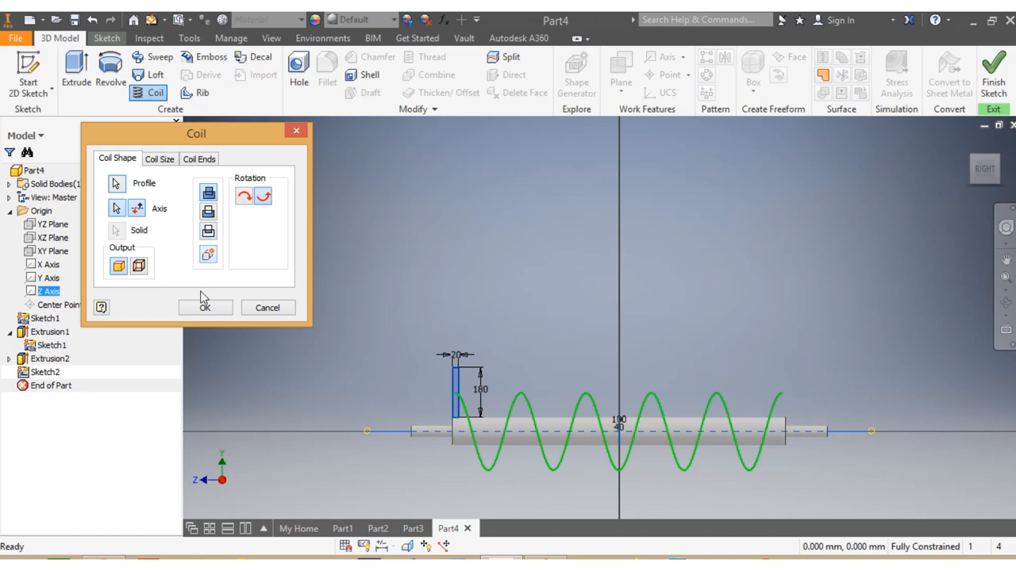
click(204, 308)
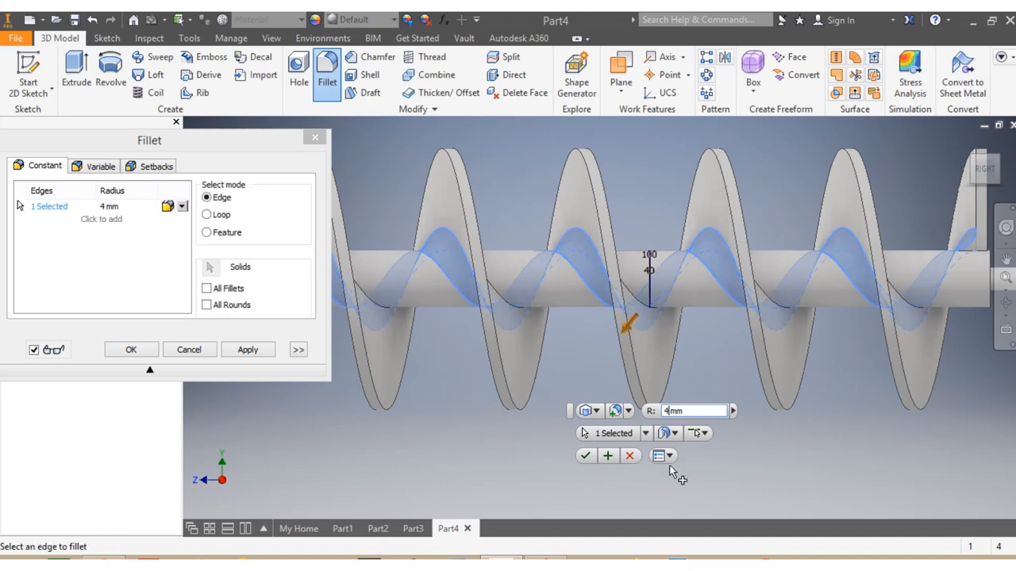
mouse_move(411, 326)
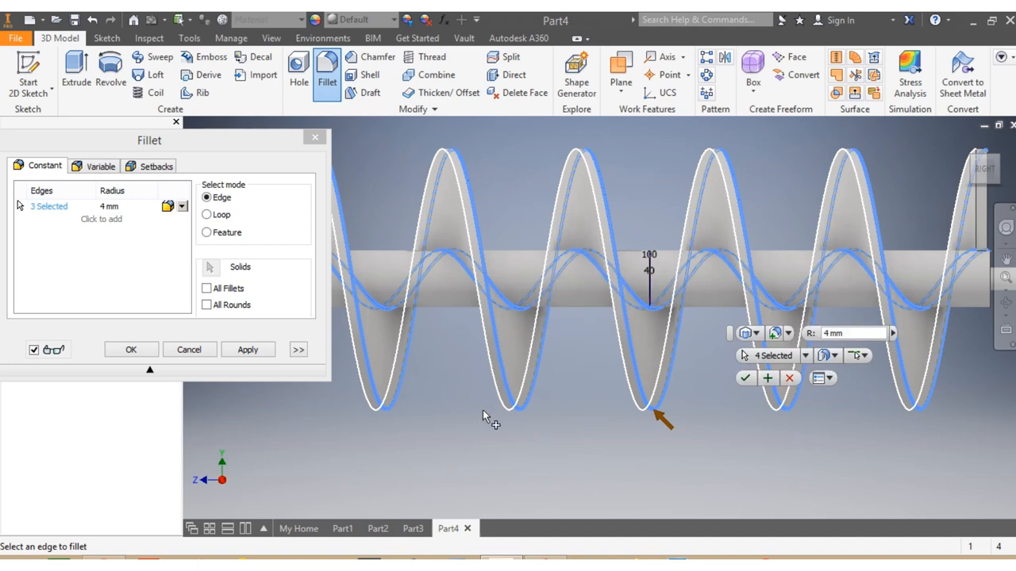
mouse_move(543, 419)
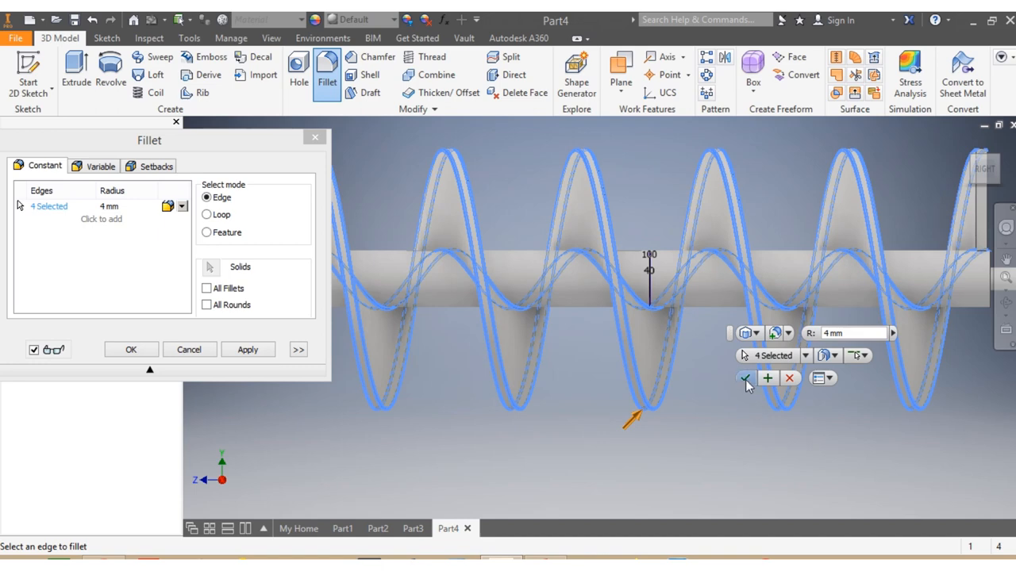
- Apply a 4 mm fillet to the four edges of the helical flight
click(743, 379)
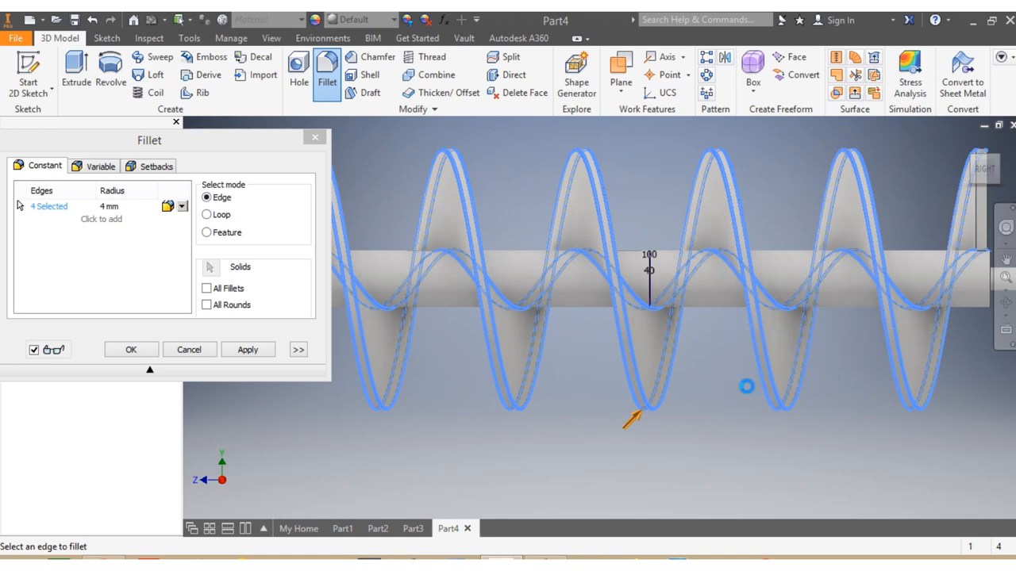
mouse_move(809, 385)
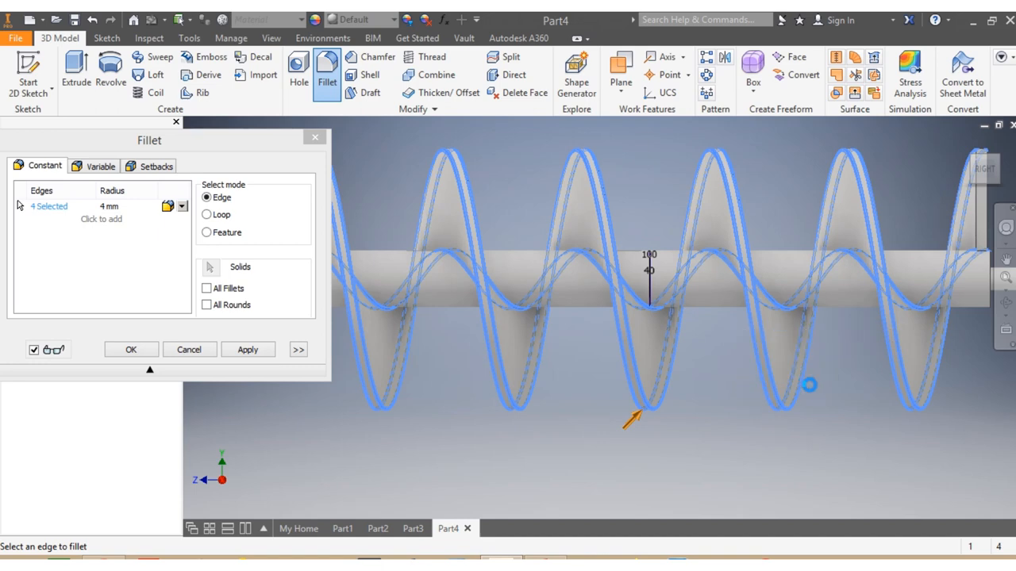
click(130, 349)
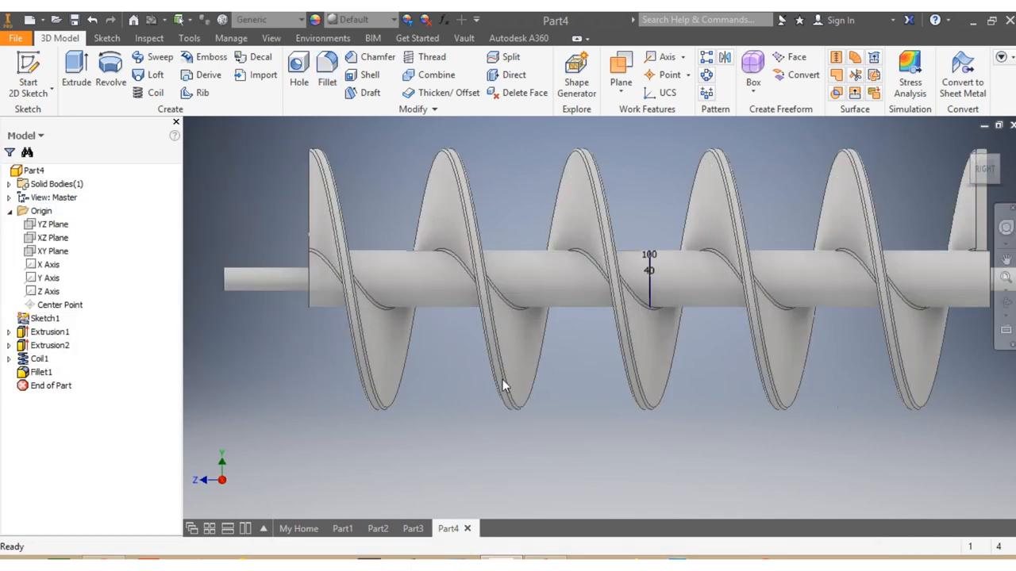
- Fillet the shaft's left end edge at 4 mm
click(325, 289)
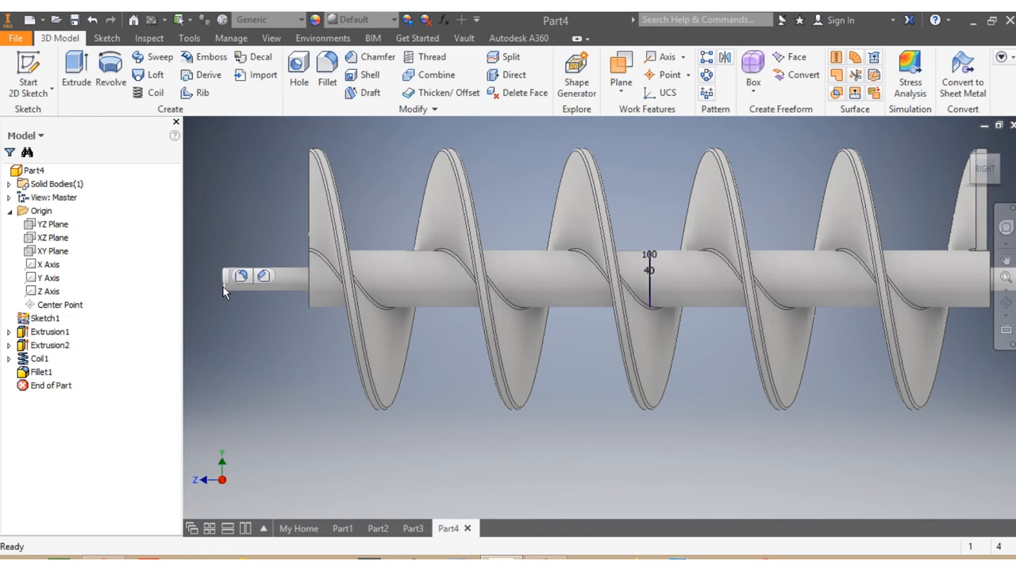
click(325, 73)
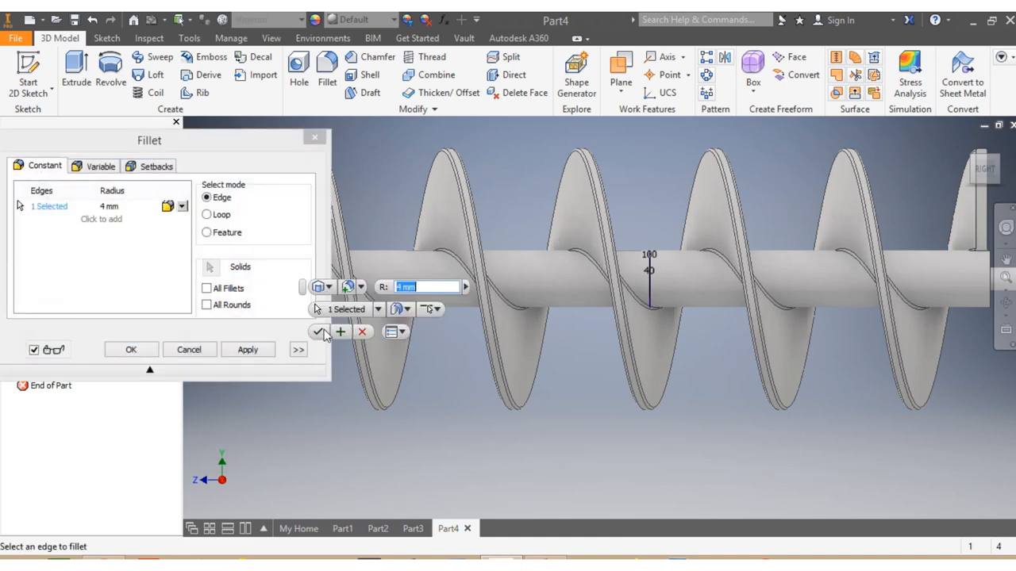
click(130, 349)
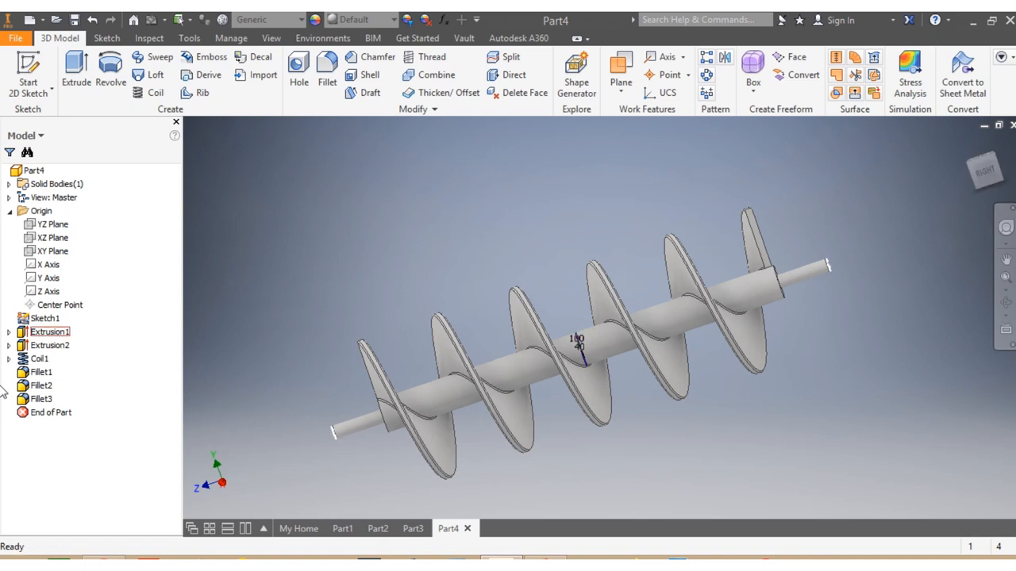
- Assign Steel, Alloy as the part material and view the shaft end-on
right_click(45, 318)
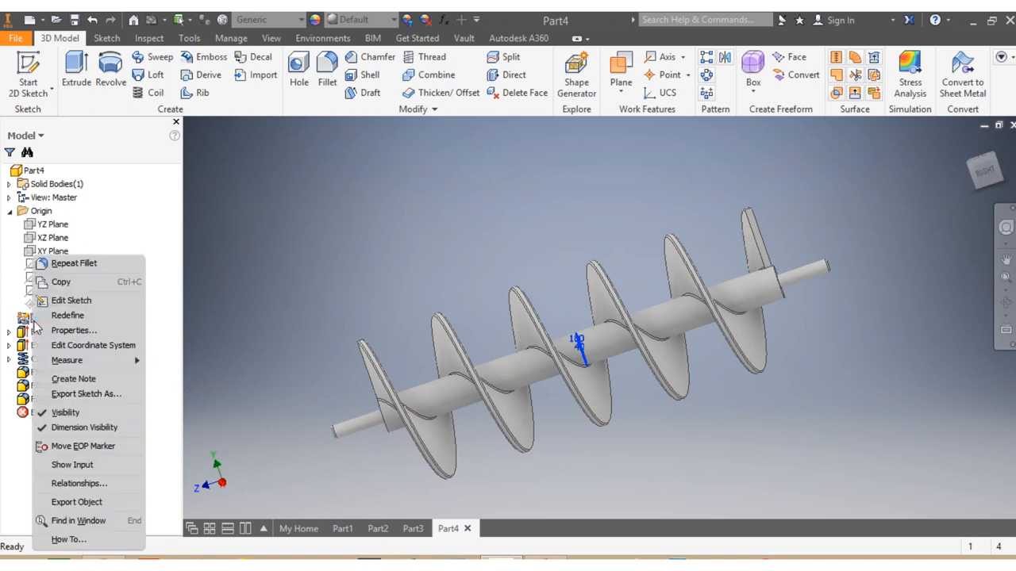
click(51, 420)
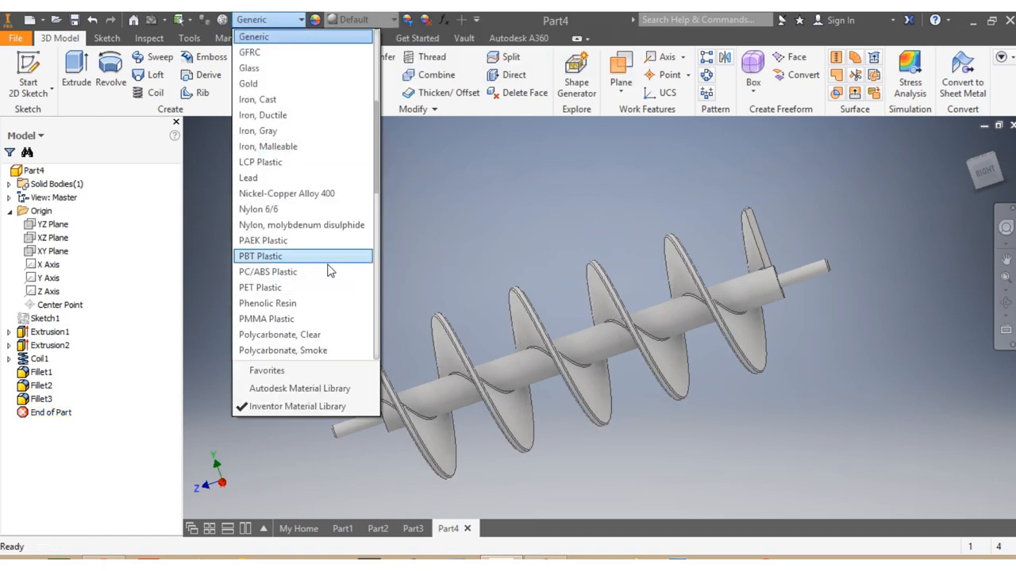
scroll(down, 3)
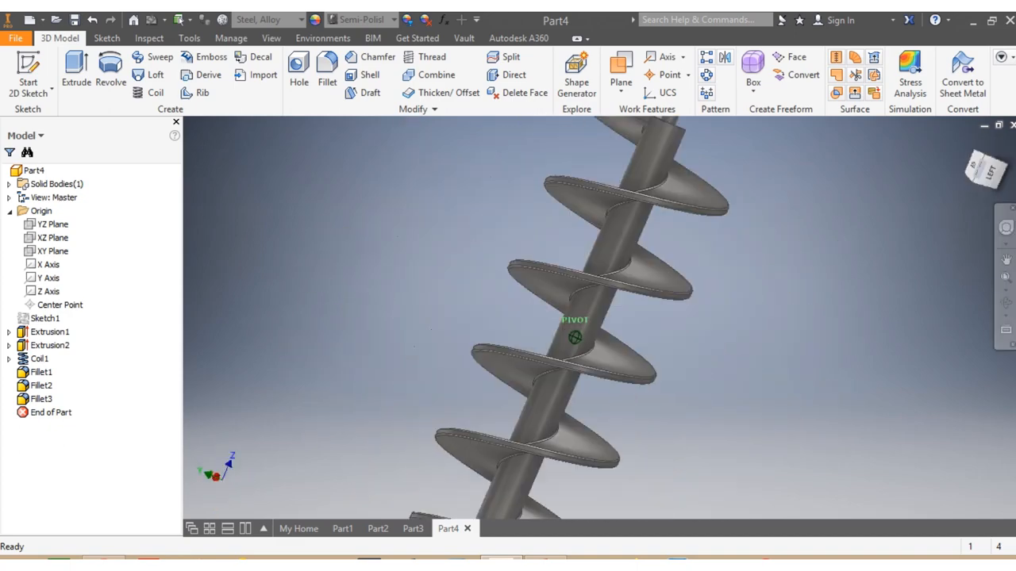
click(981, 173)
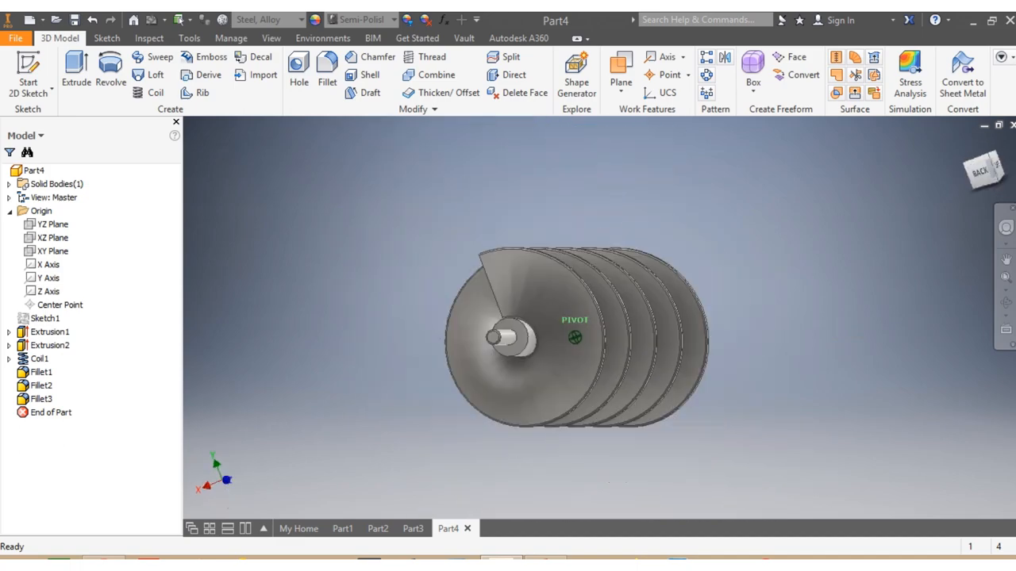